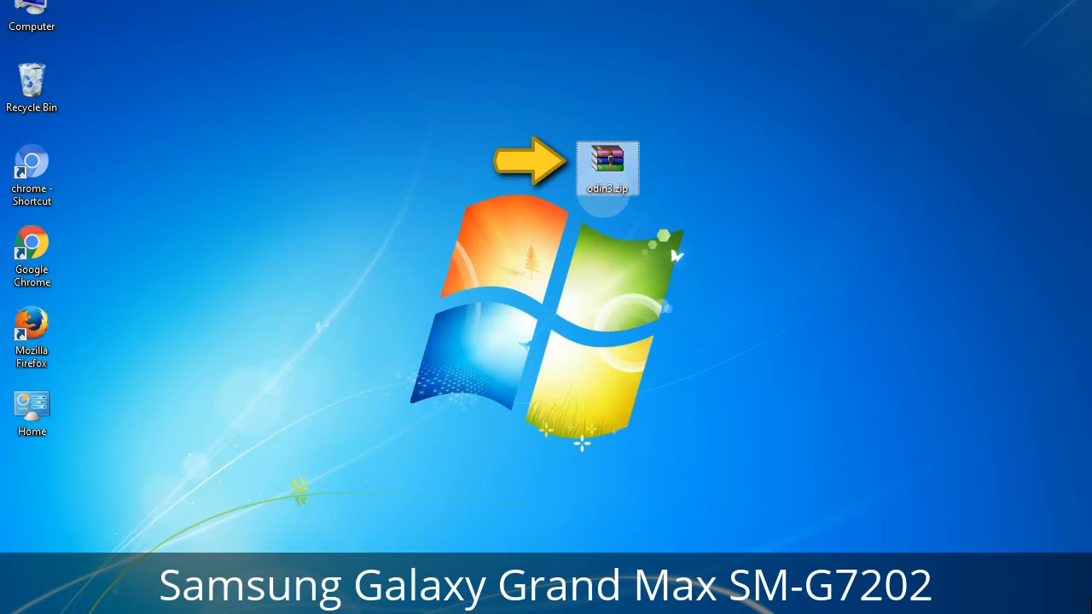
{"action": "mouse_move", "coordinate": [607, 167]}
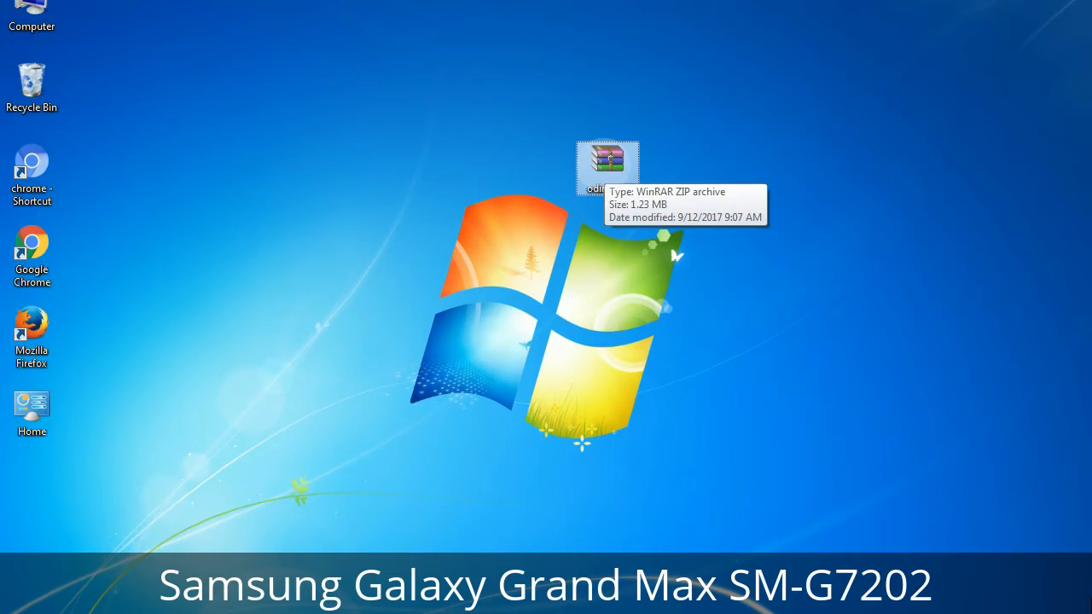
Step: Launch Odin3 from the Odin zip on the desktop with the phone detected on COM37
{"action": "double_click", "coordinate": [608, 163]}
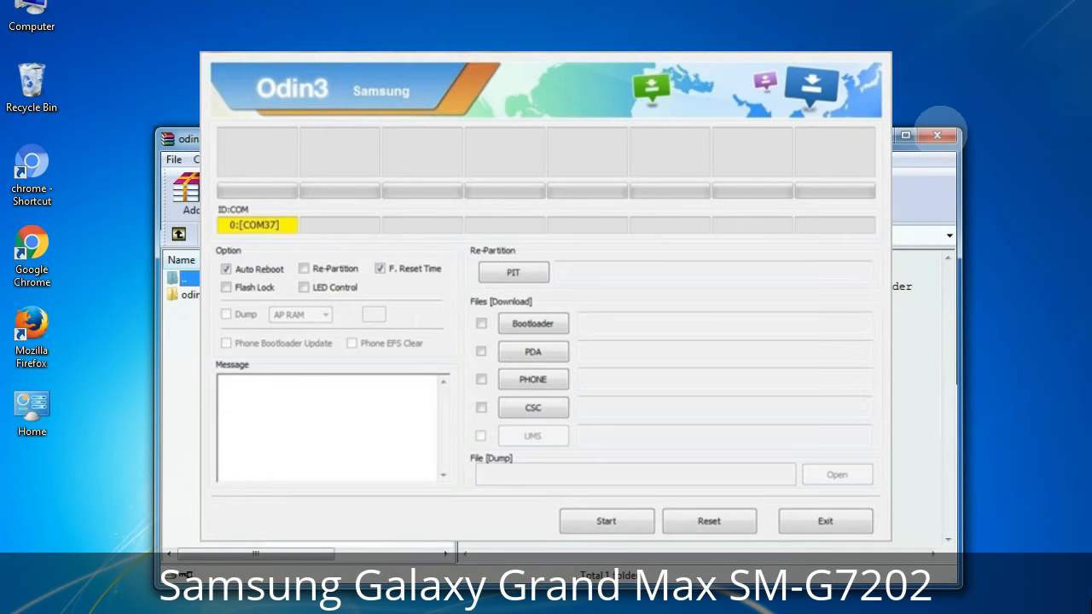
Step: Load the stock HOME tar.md5 firmware into the PDA slot and flash it to PASS
{"action": "left_click", "coordinate": [606, 520]}
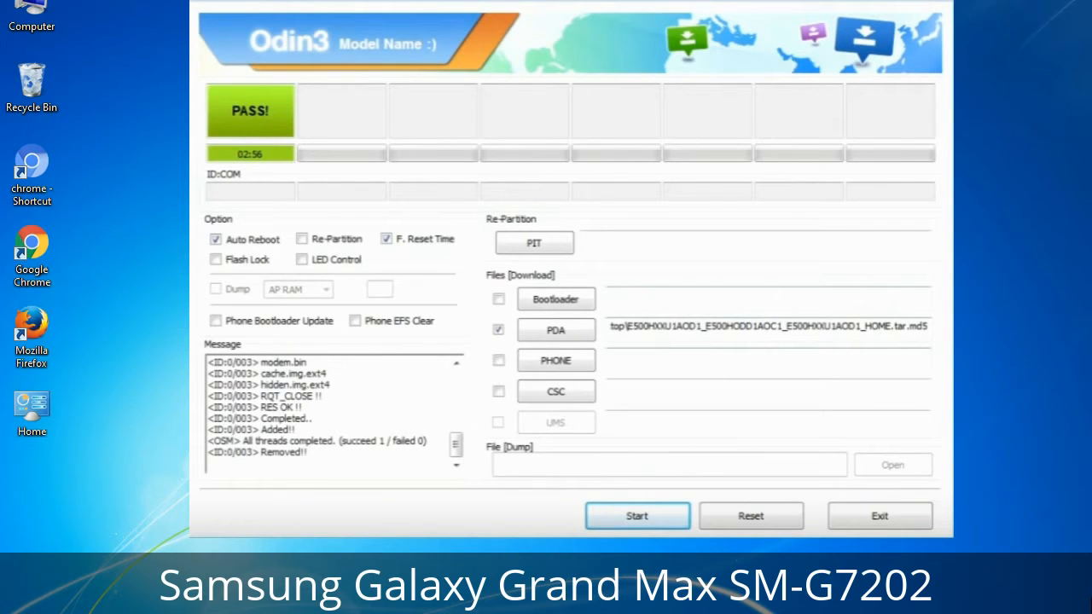
Step: Exit Odin3 after the successful flash, returning to the desktop
{"action": "left_click", "coordinate": [879, 515]}
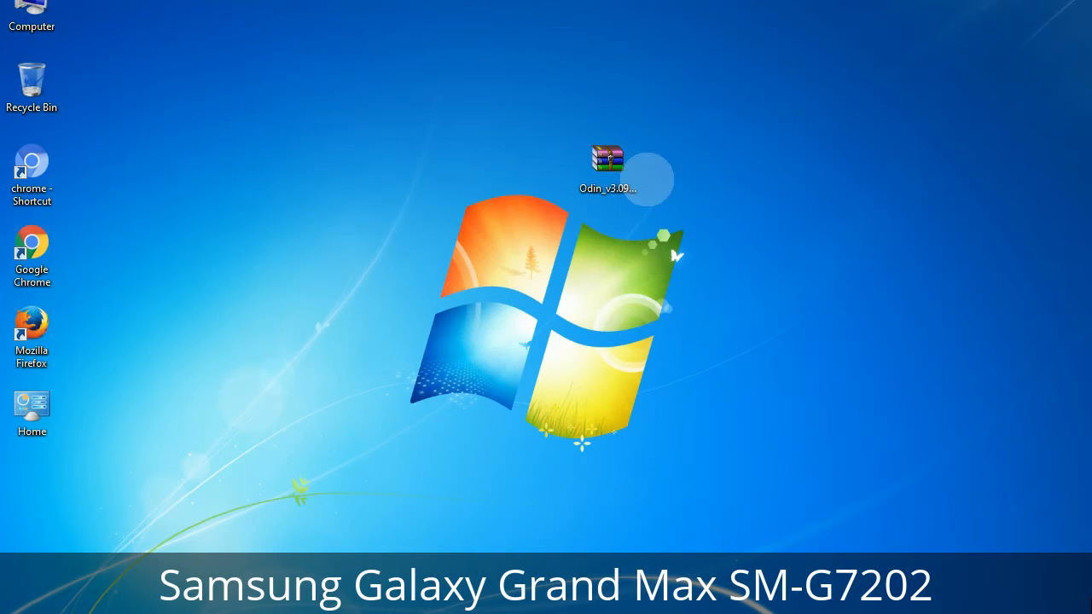
Step: Extract the Odin_v3.09 zip onto the desktop via Extract Here
{"action": "left_click", "coordinate": [607, 164]}
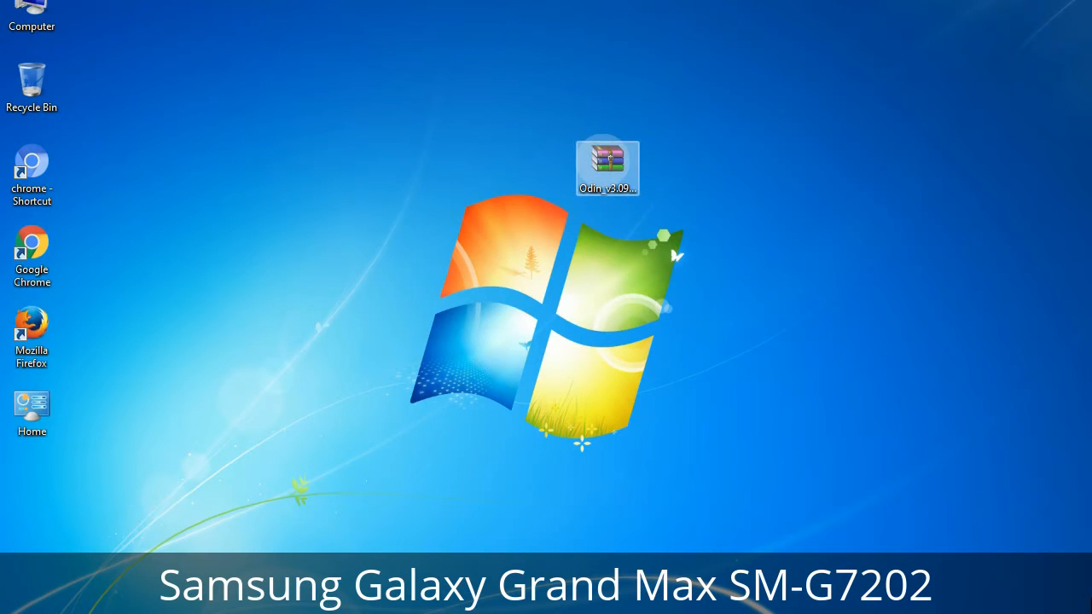
{"action": "right_click", "coordinate": [607, 166]}
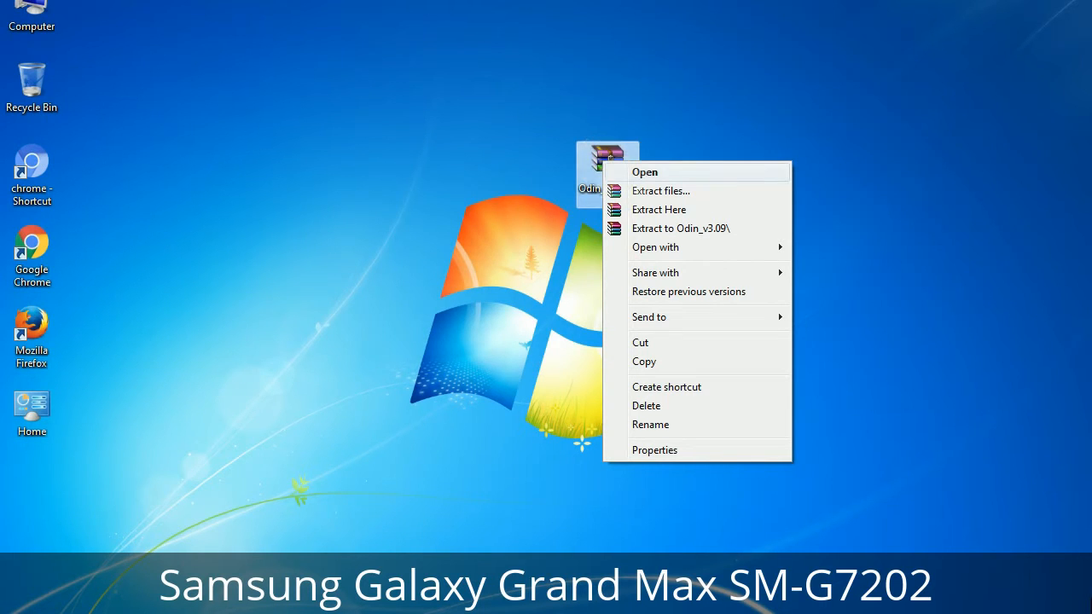
{"action": "mouse_move", "coordinate": [659, 208]}
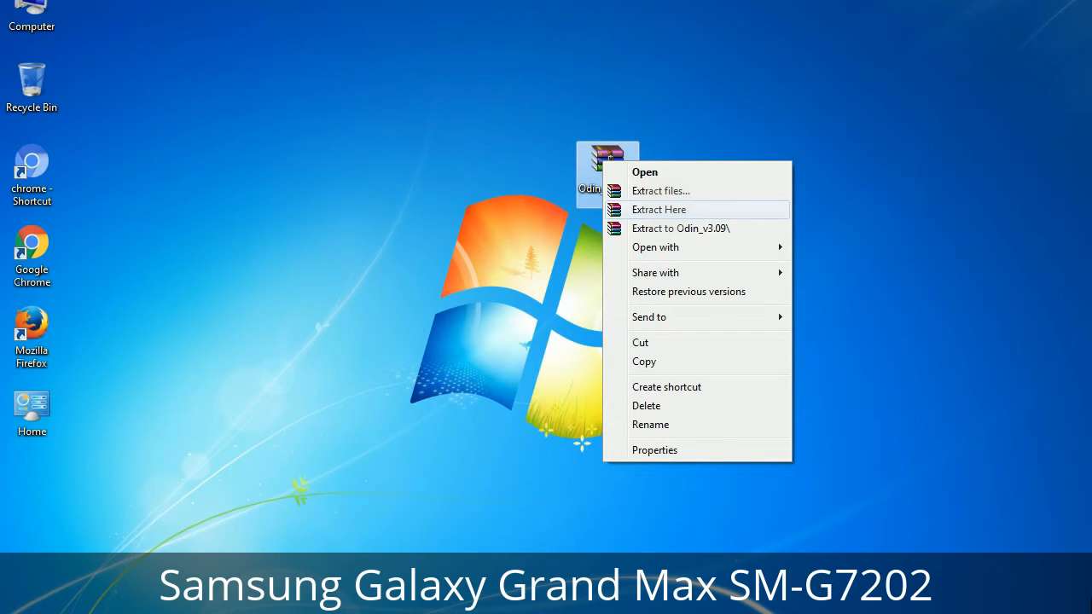
{"action": "left_click", "coordinate": [659, 208]}
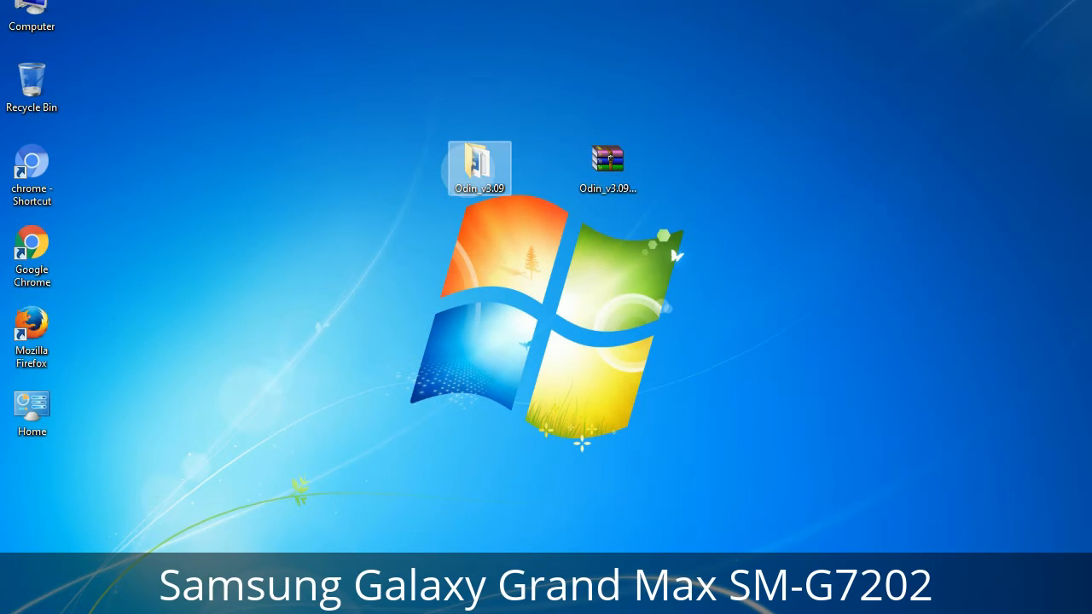
Step: Launch Odin3 v3.09.exe from the extracted Odin_v3.09 folder
{"action": "double_click", "coordinate": [477, 168]}
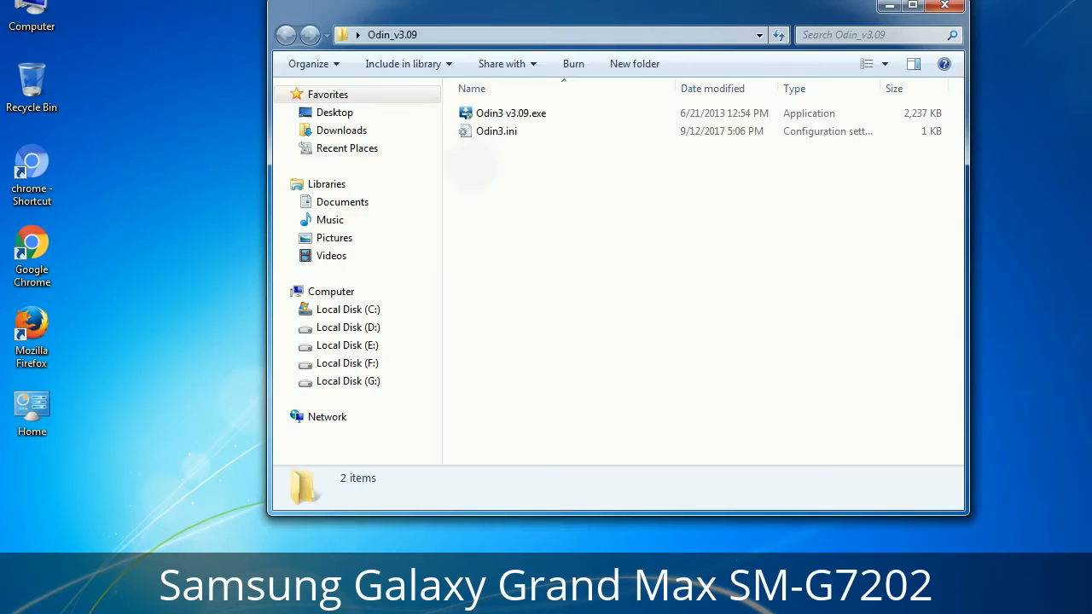
{"action": "right_click", "coordinate": [510, 112]}
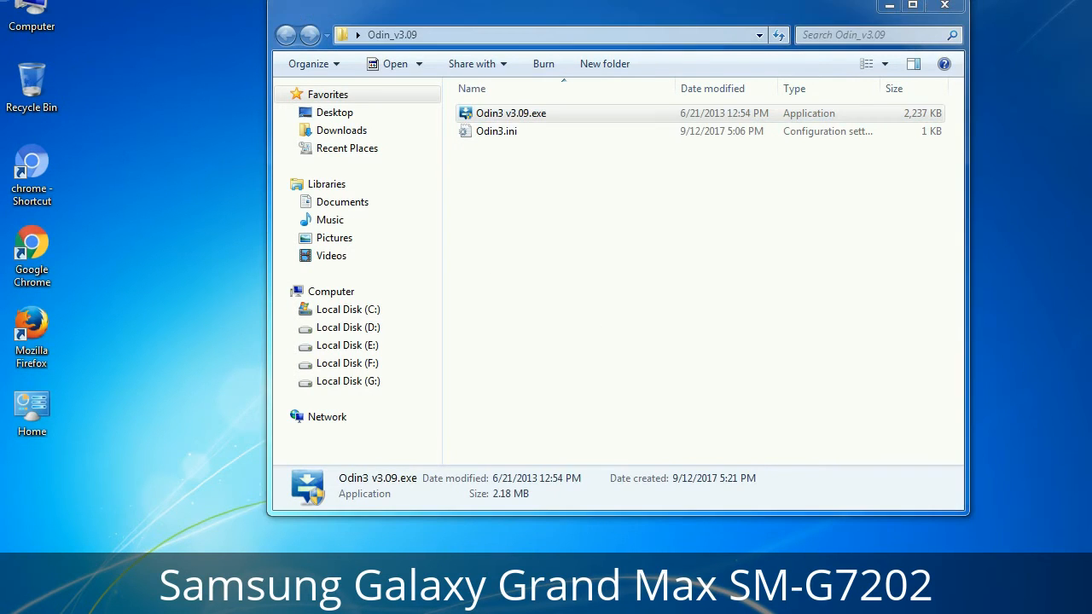
{"action": "double_click", "coordinate": [510, 112]}
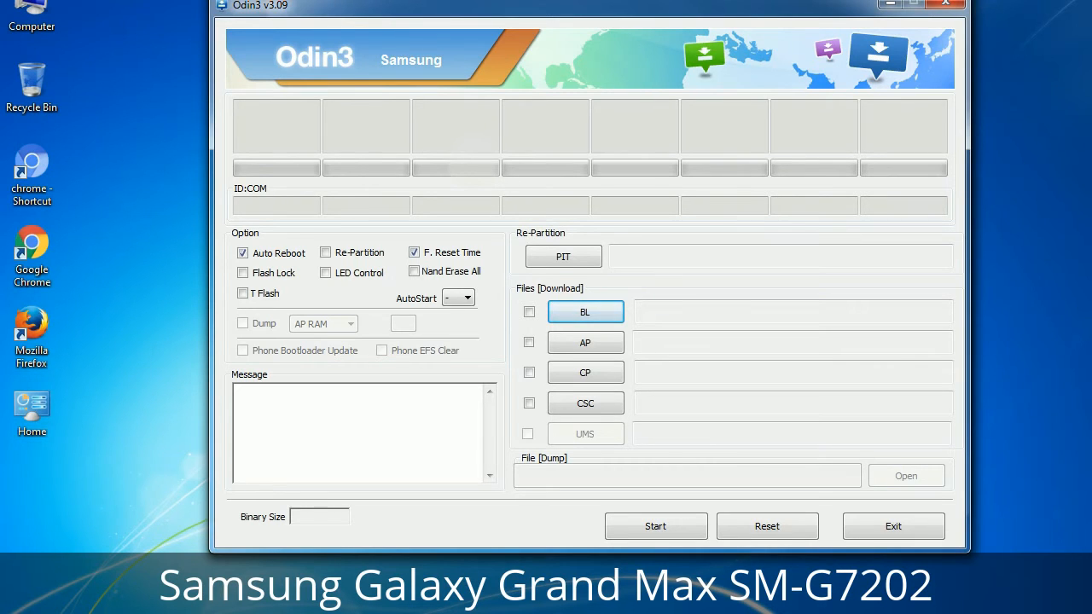
Step: Close the Odin3 v3.09 window, leaving the desktop with the Odin zip
{"action": "left_click", "coordinate": [946, 3]}
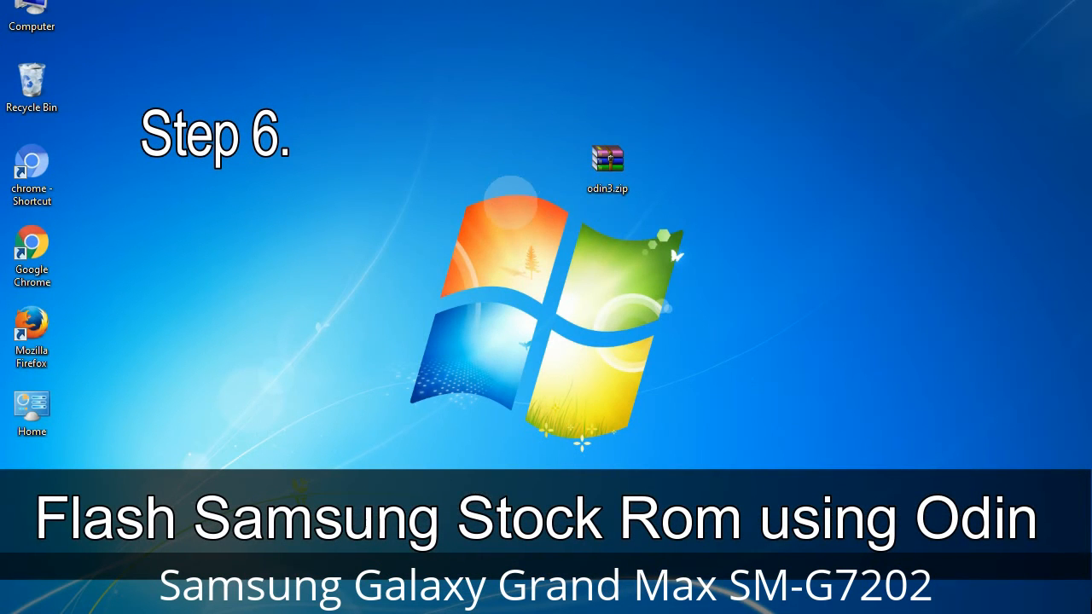
{"action": "left_click", "coordinate": [607, 167]}
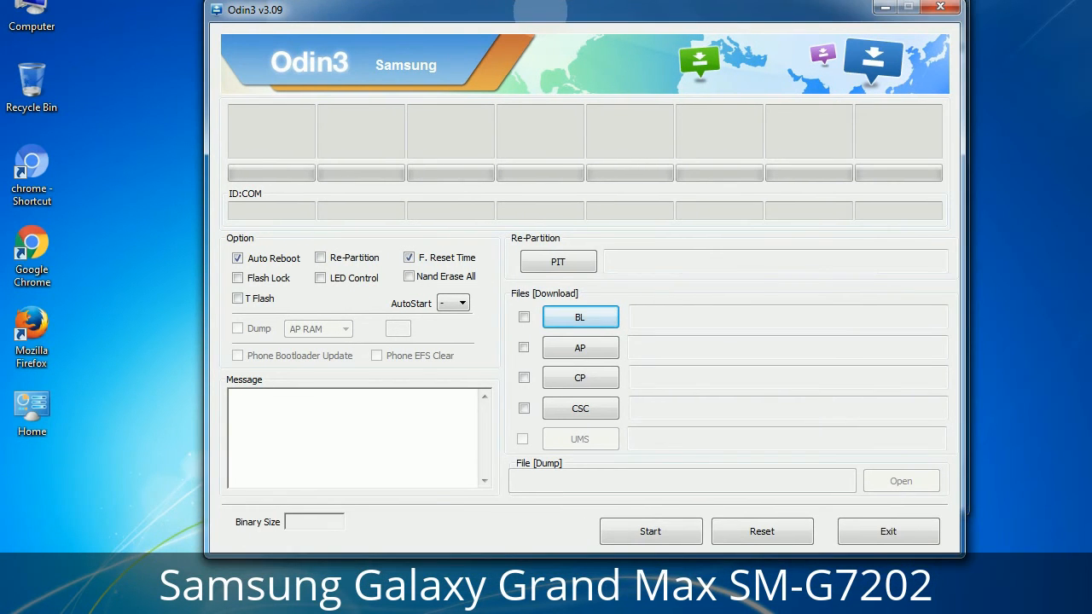
{"action": "left_click", "coordinate": [941, 7]}
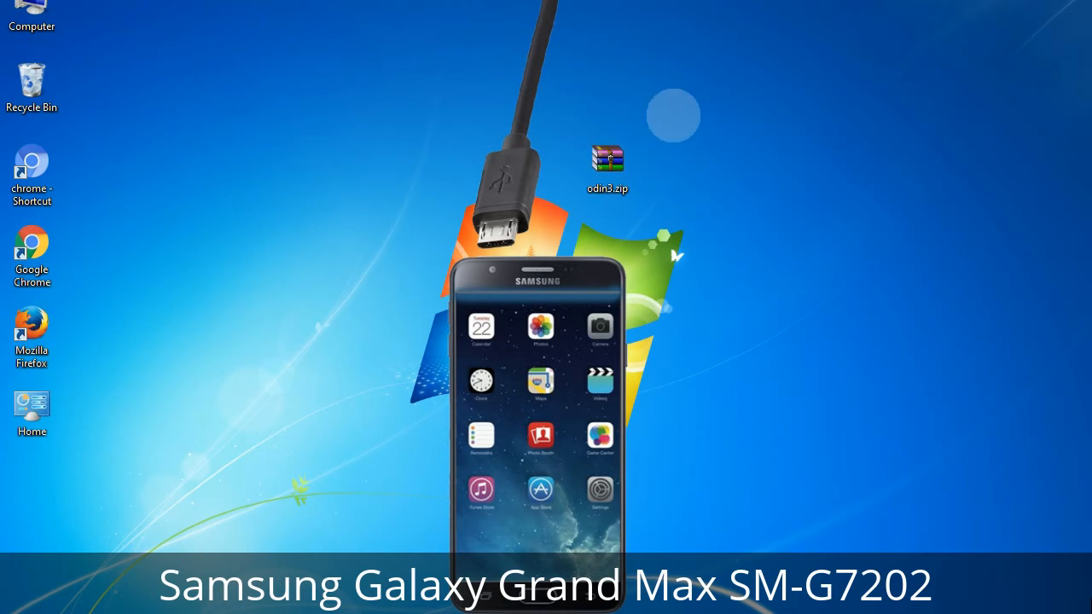
{"action": "mouse_move", "coordinate": [652, 162]}
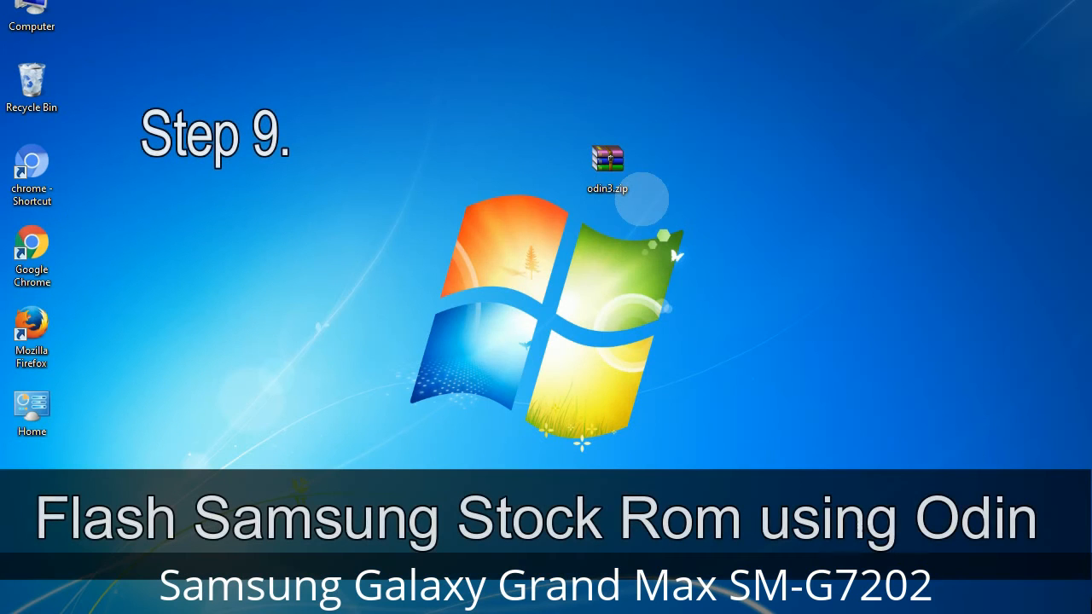
Step: With the phone Added on COM3, browse the Desktop from the PDA slot for the stock tar.md5 firmware
{"action": "left_click", "coordinate": [607, 168]}
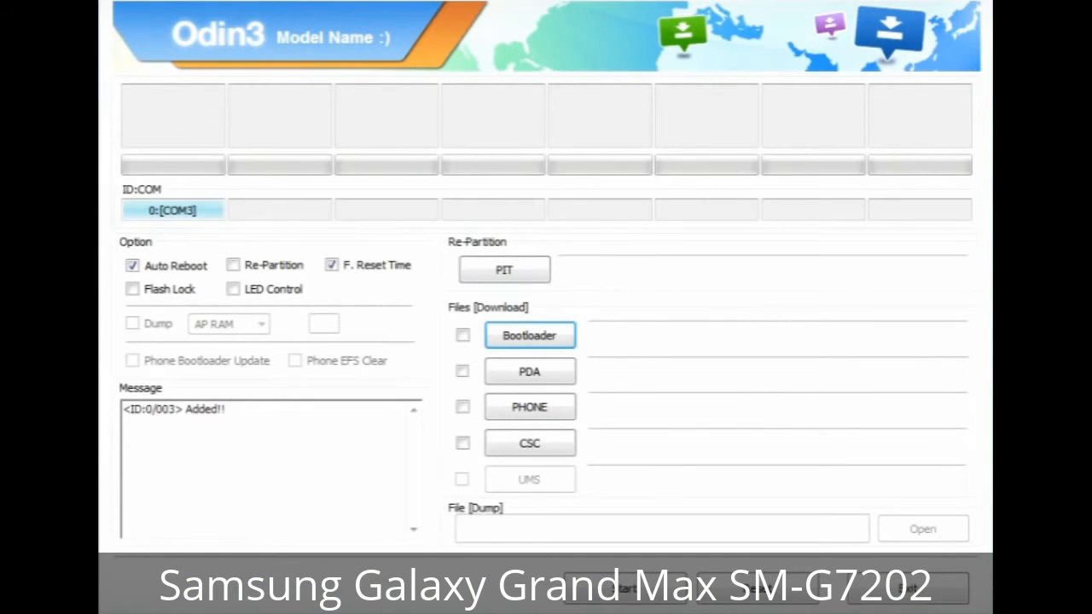
{"action": "left_click", "coordinate": [529, 372]}
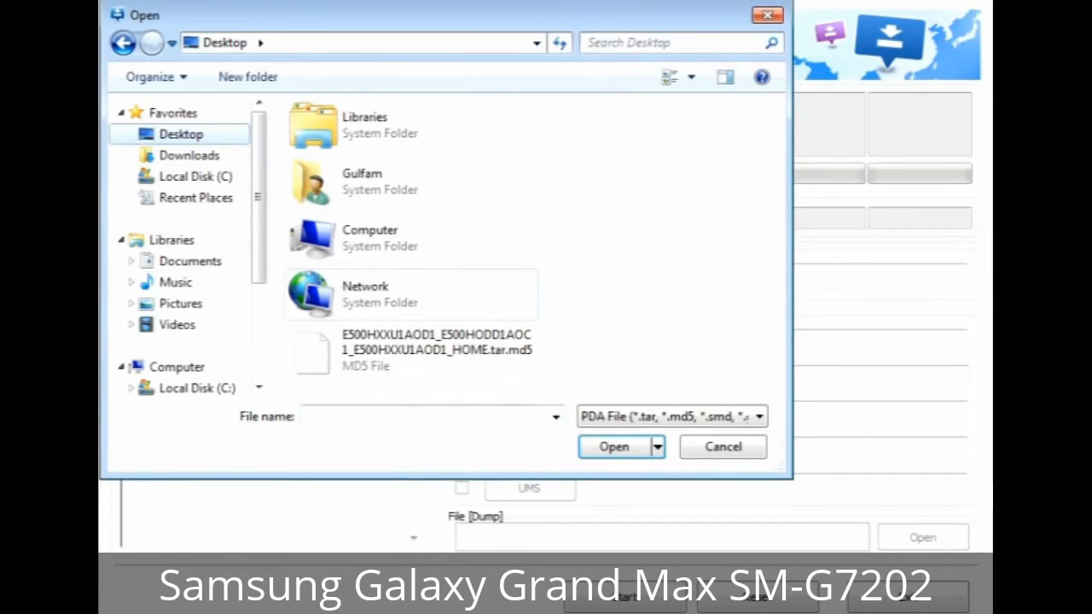
{"action": "left_click", "coordinate": [614, 448]}
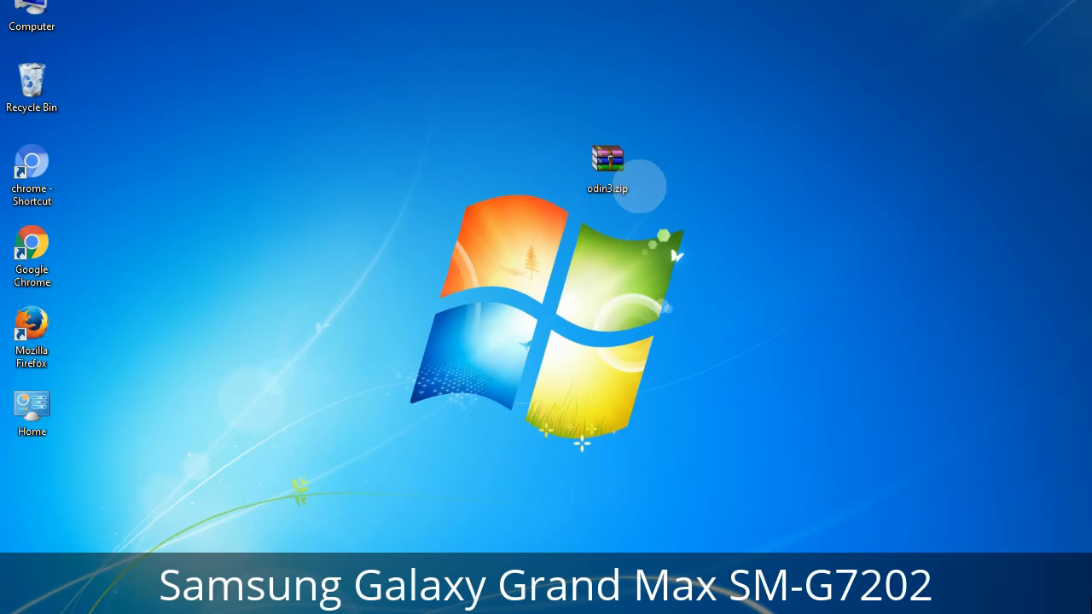
{"action": "left_click", "coordinate": [608, 167]}
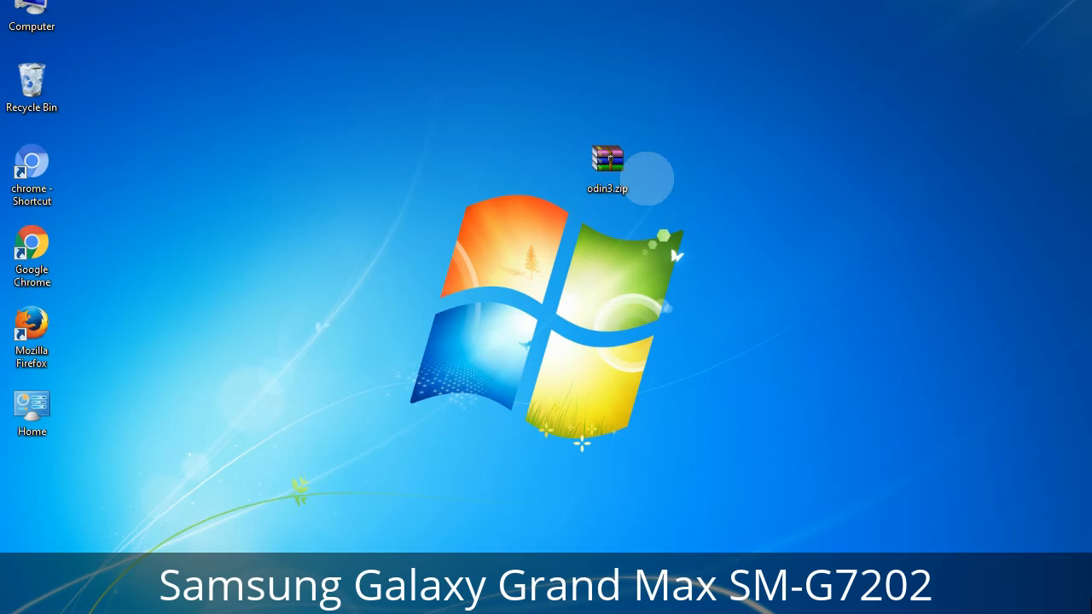
{"action": "left_click", "coordinate": [607, 168]}
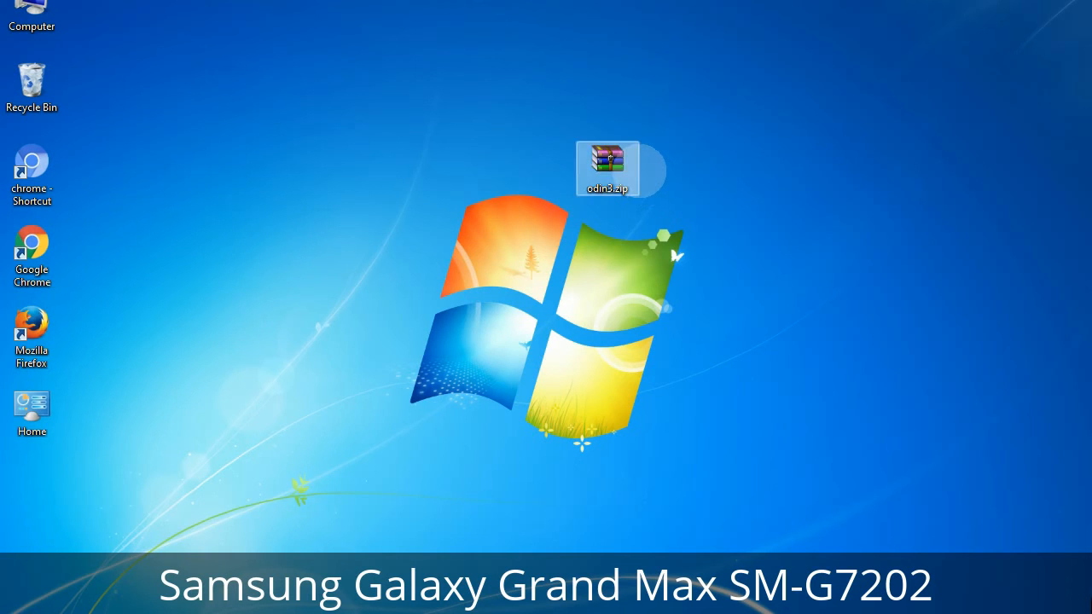